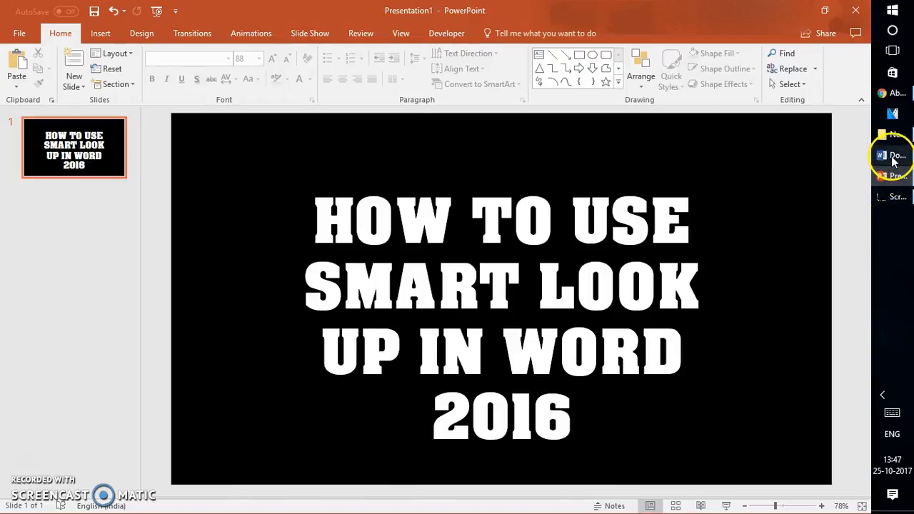
# Step: Switch from the PowerPoint title slide to the Word document Doc1.docx
pyautogui.click(892, 155)
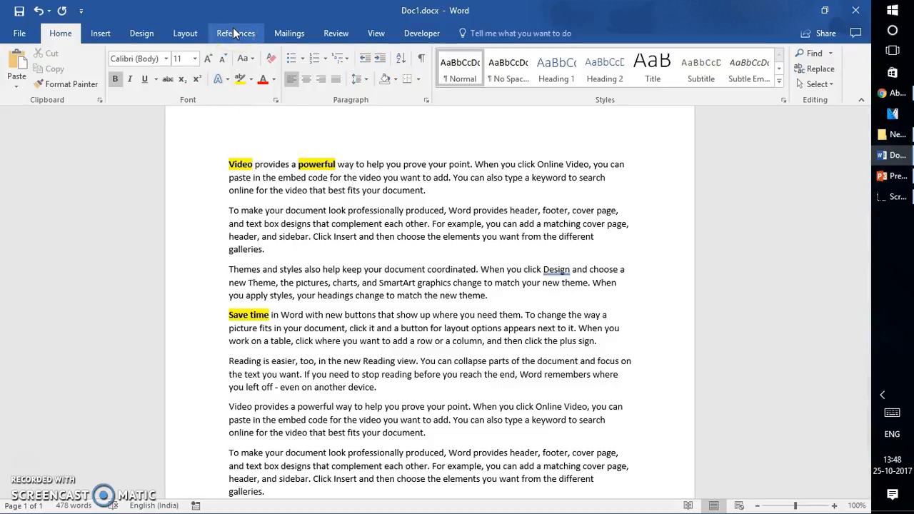
# Step: Show the References tab and select the word 'Video' in the first paragraph
pyautogui.click(236, 32)
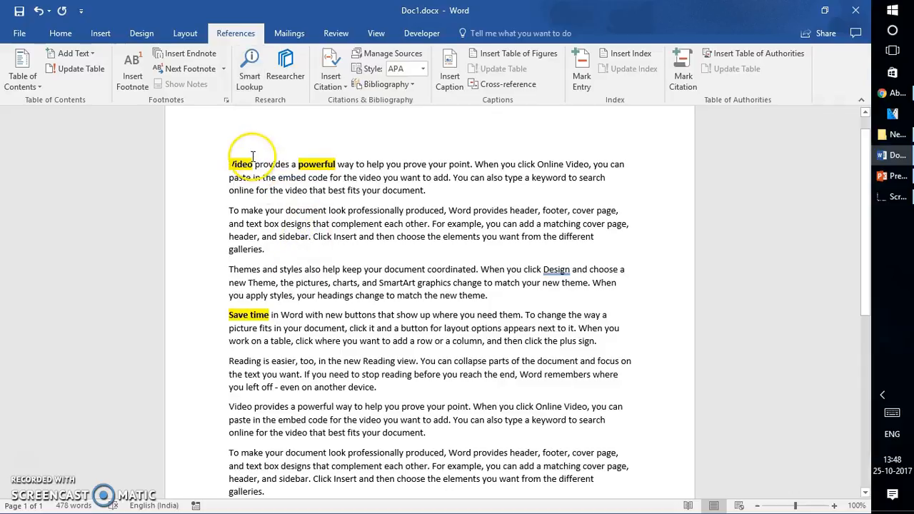
pyautogui.doubleClick(240, 165)
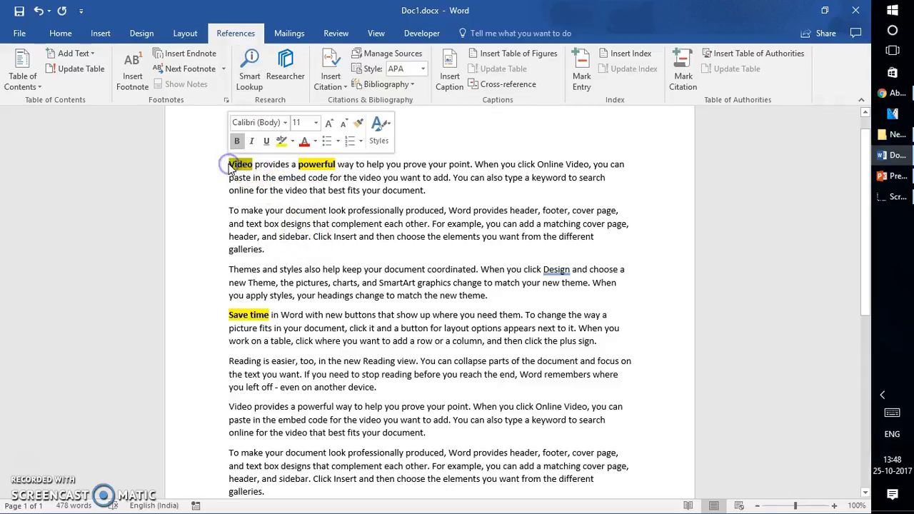
# Step: Reselect 'Video' and run Smart Lookup on it
pyautogui.doubleClick(240, 163)
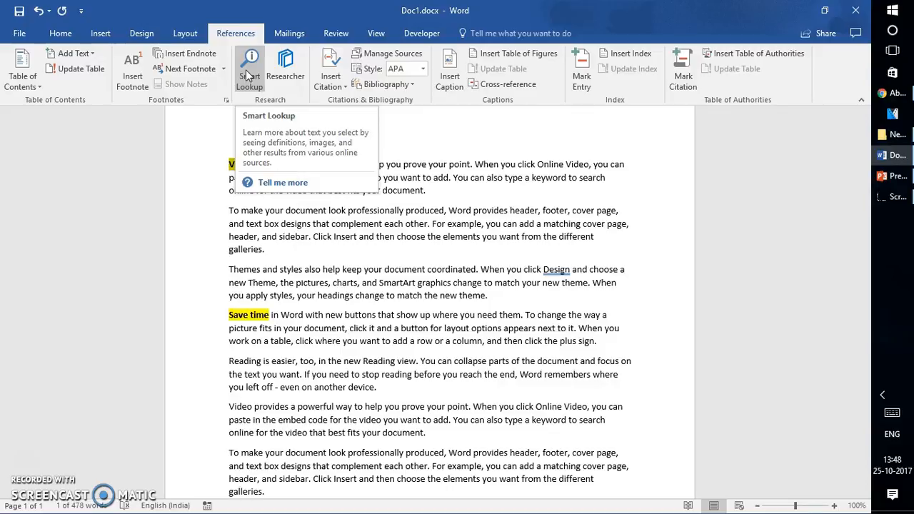
pyautogui.click(249, 65)
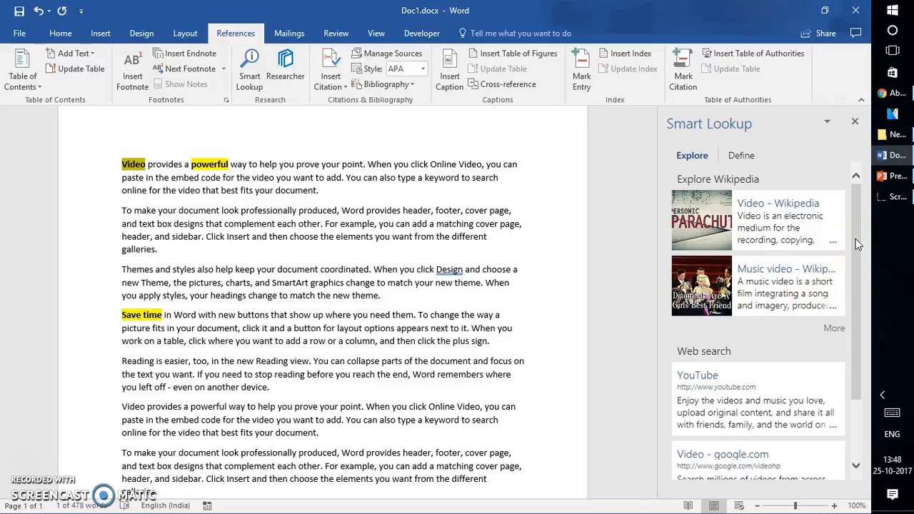
# Step: Expand the Smart Lookup web search results for 'Video' and scroll through them
pyautogui.scroll(-3)
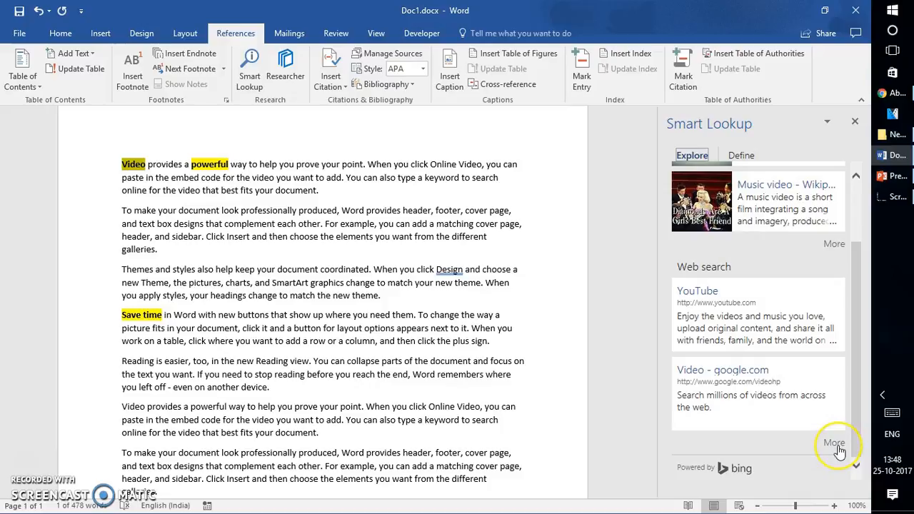
pyautogui.click(833, 443)
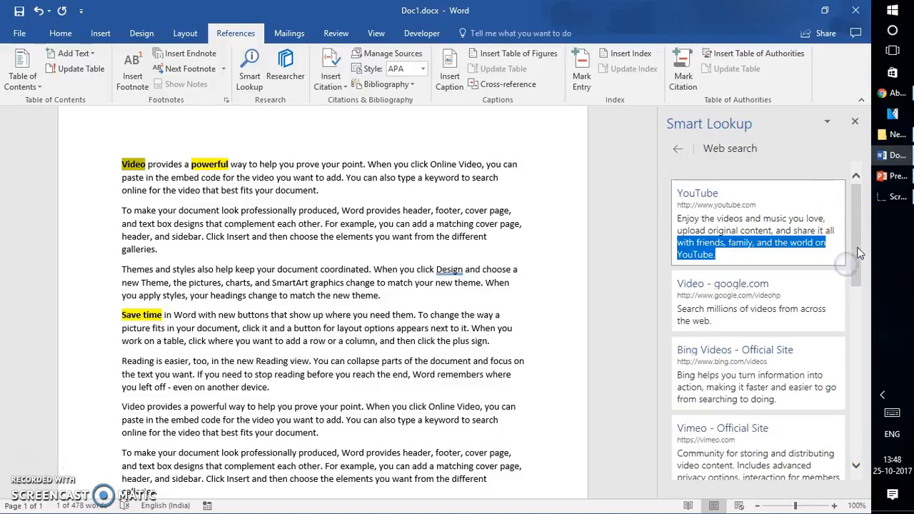
pyautogui.moveTo(870, 236)
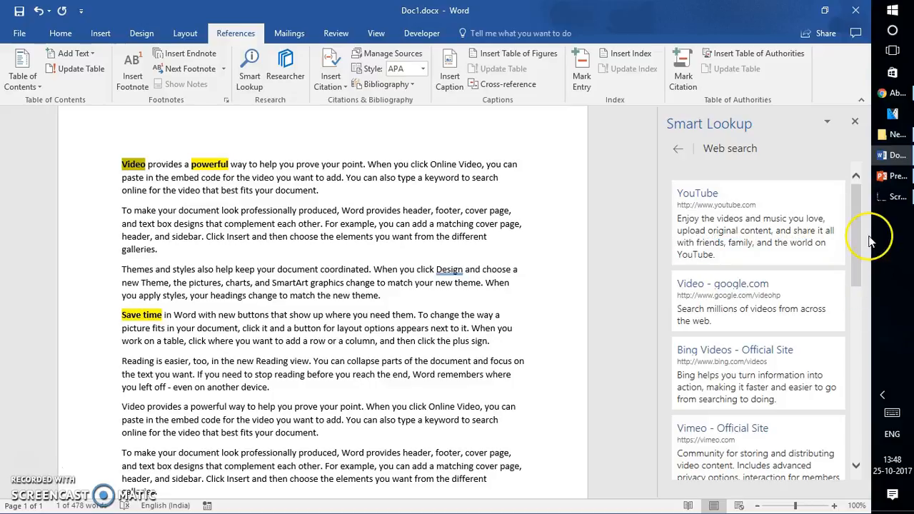
pyautogui.scroll(-3)
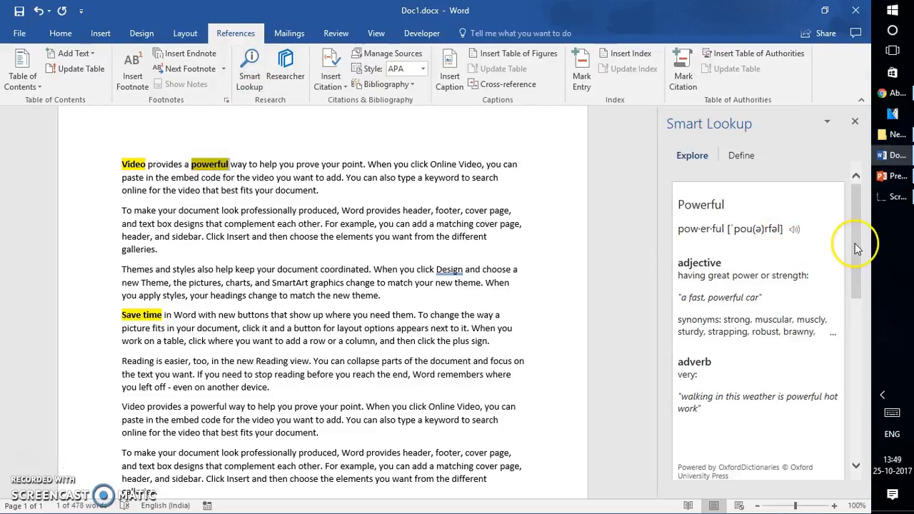
# Step: Scroll the document toward the word 'powerful' and the phrase 'Save time'
pyautogui.scroll(-3)
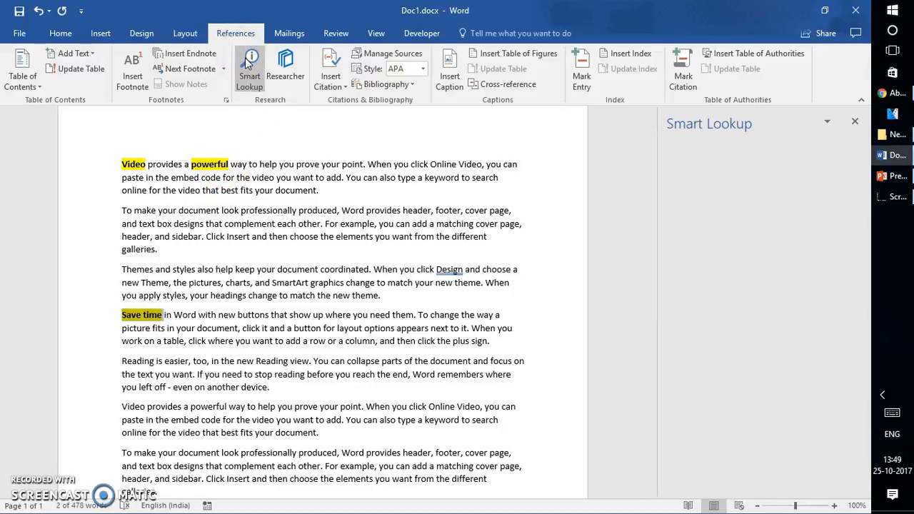
# Step: Run Smart Lookup on 'Save time', then close the Smart Lookup pane
pyautogui.click(248, 68)
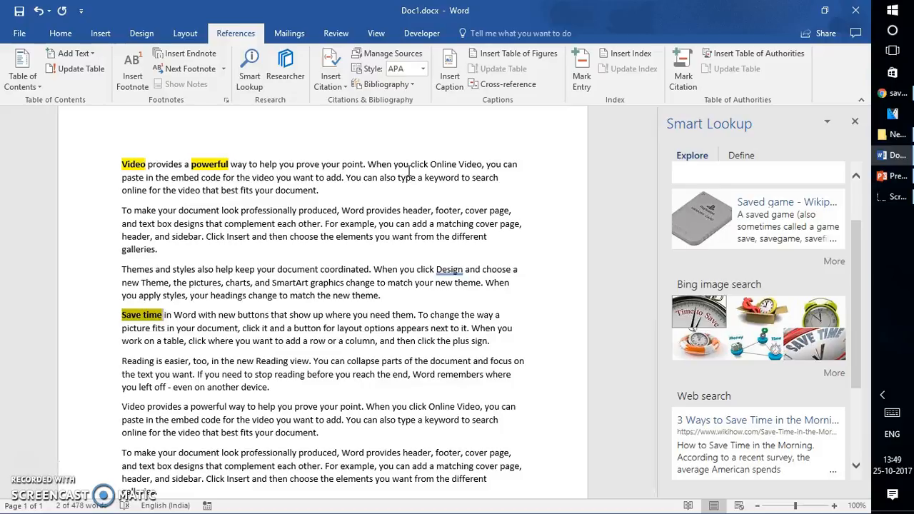
pyautogui.moveTo(860, 143)
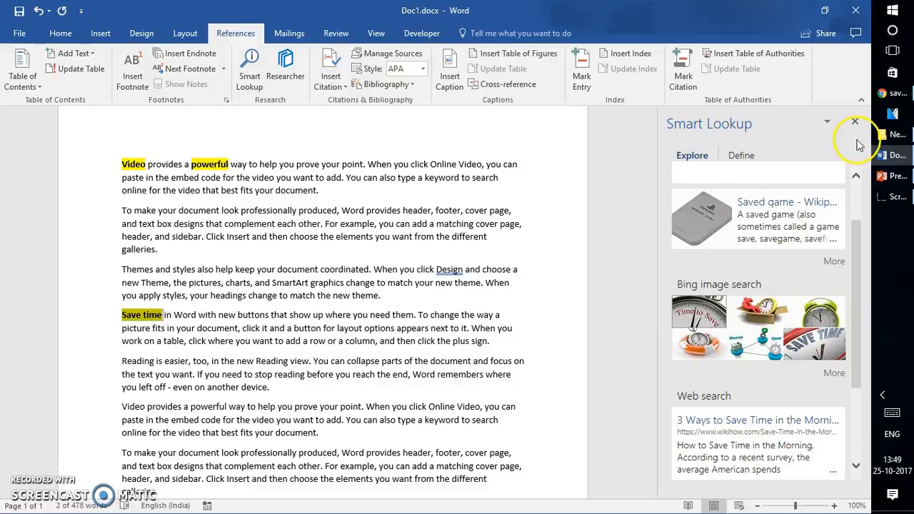
pyautogui.click(854, 122)
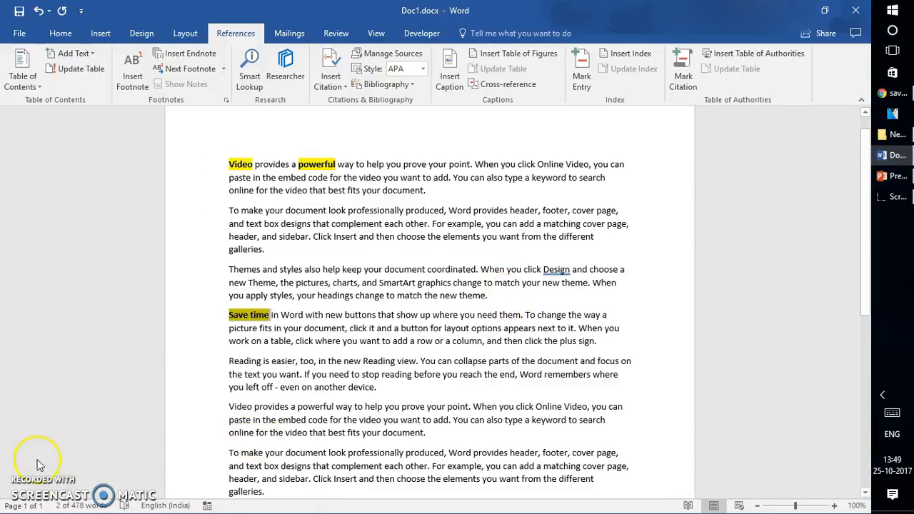